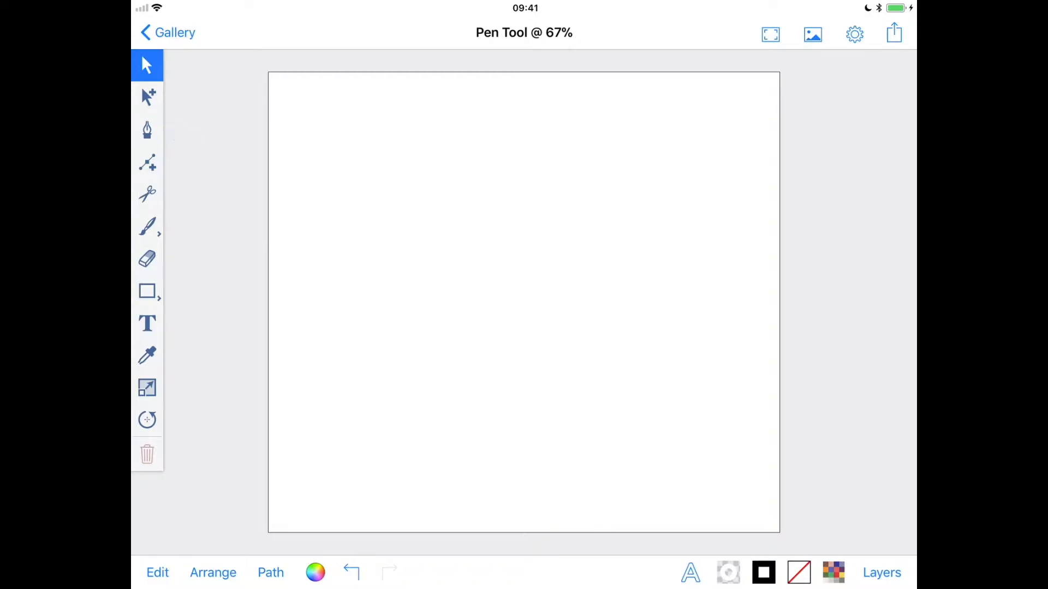
- Activate the Pen tool on the blank 'Pen Tool' canvas
left_click(146, 131)
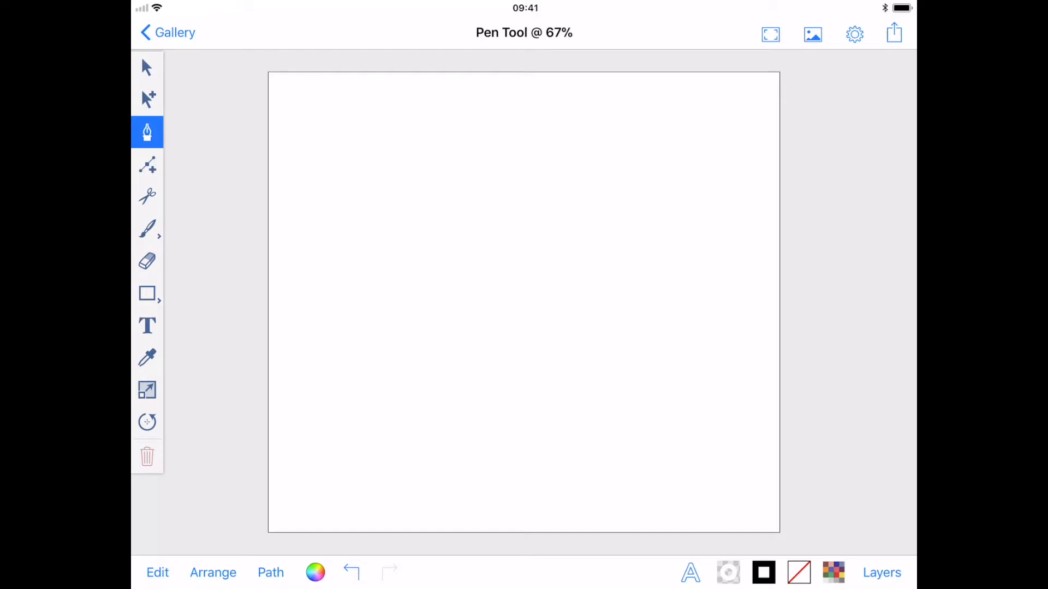
- Draw a black path of sharp zigzag corners across the top, curving down to the lower middle
left_click(323, 183)
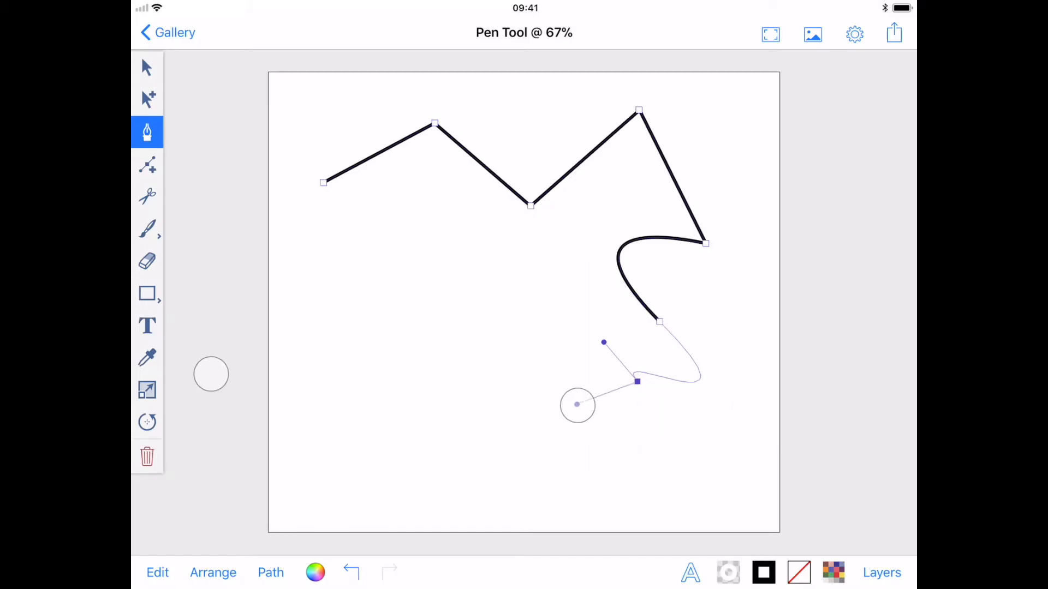
left_click_drag(576, 405, 570, 398)
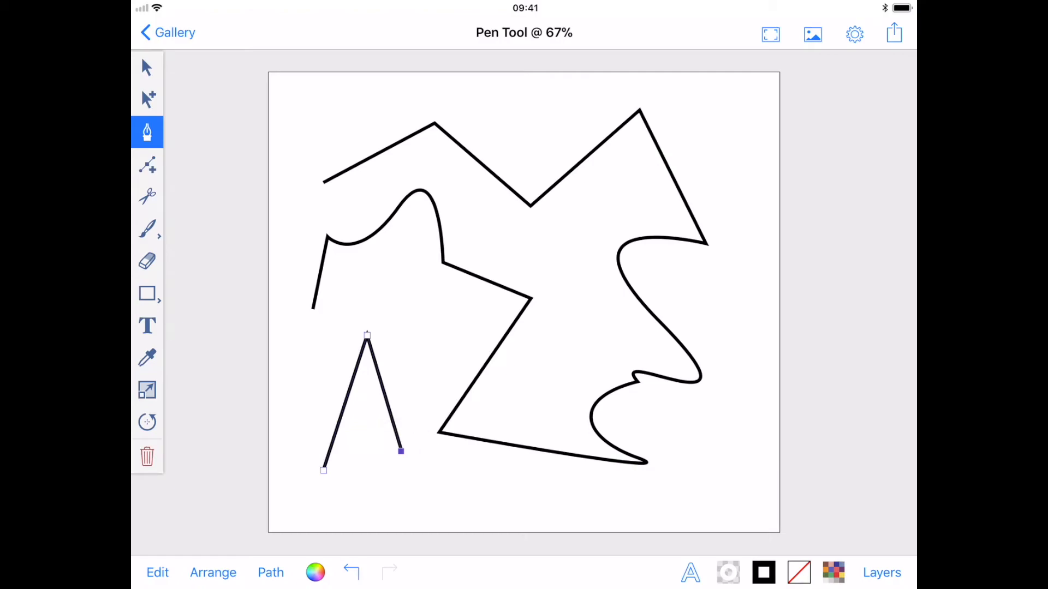
- Finish the separate two-segment peaked path and stop drawing
left_click(146, 67)
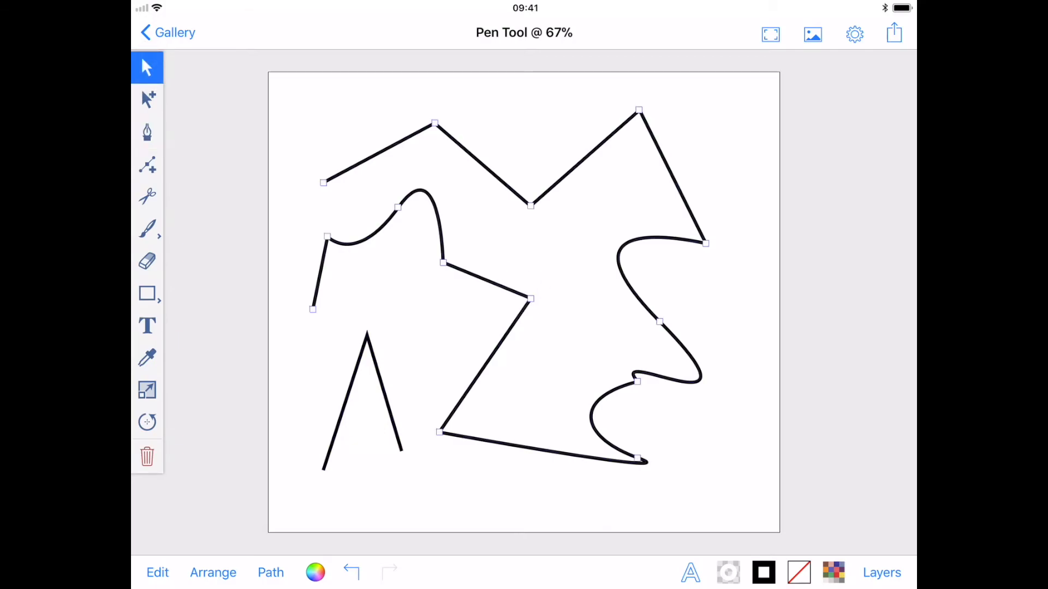
- Reselect the Pen tool to extend the zigzag path's open start toward the top-left
left_click(147, 132)
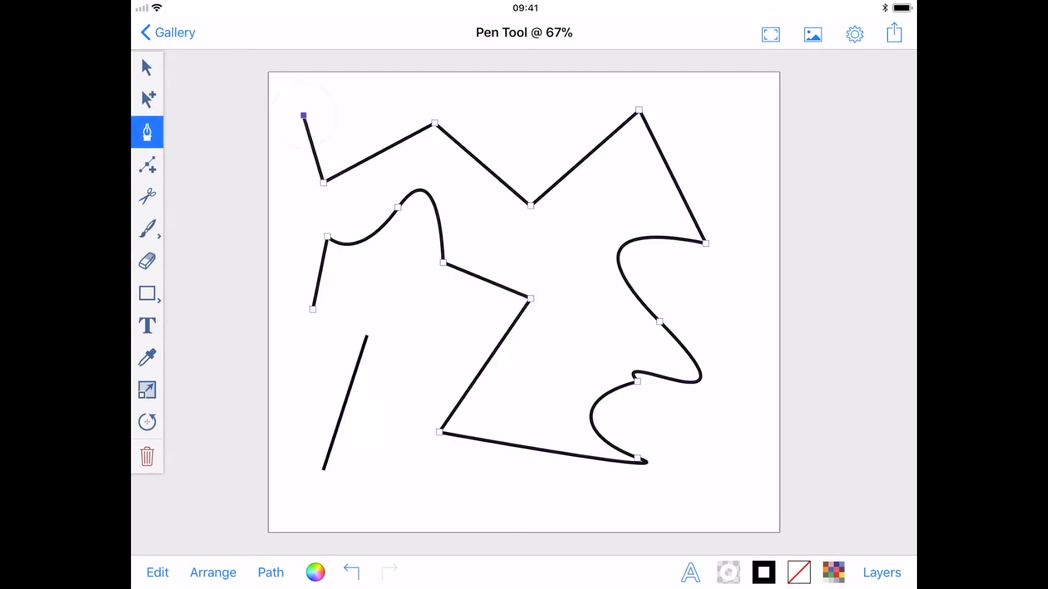